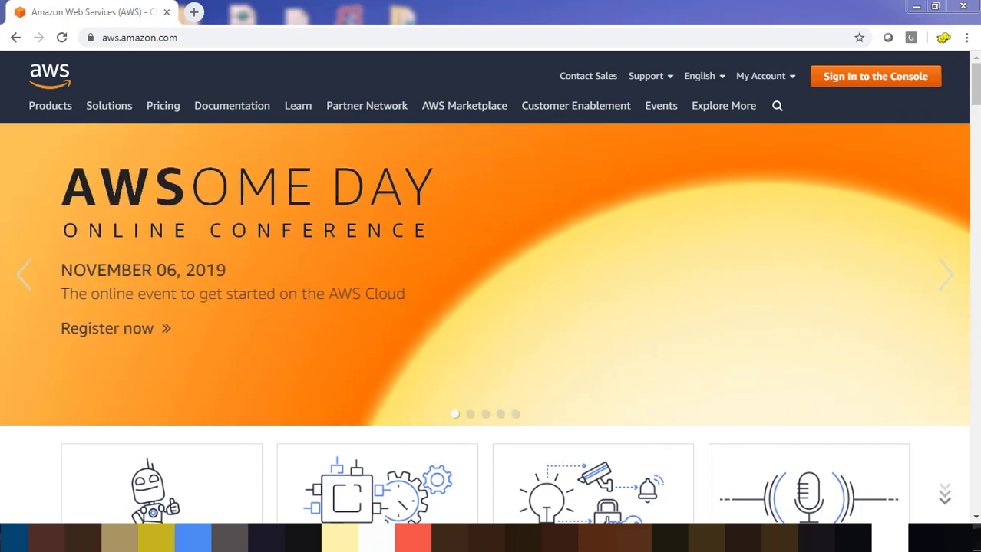
- Sign in to the AWS Management Console home in the Singapore region
left_click(945, 275)
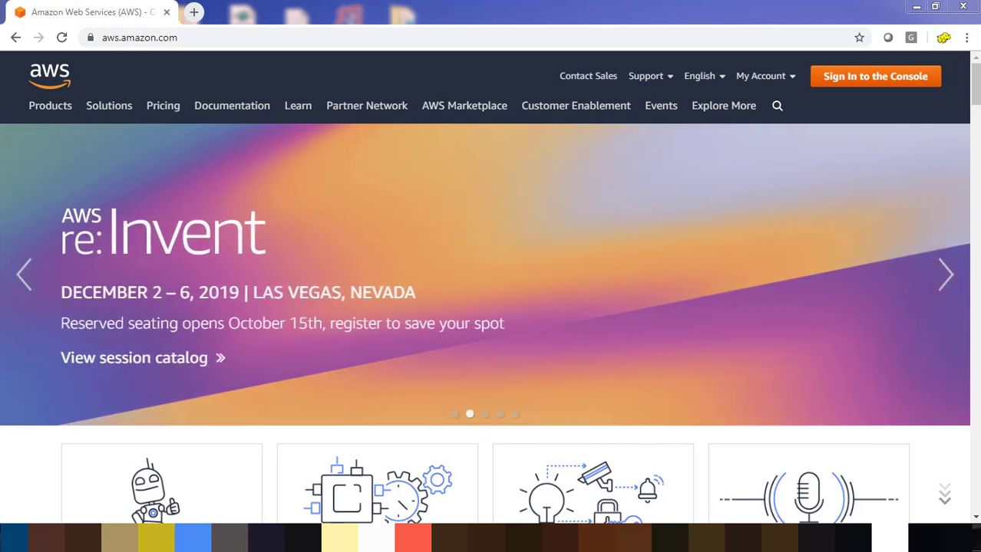
mouse_move(609, 216)
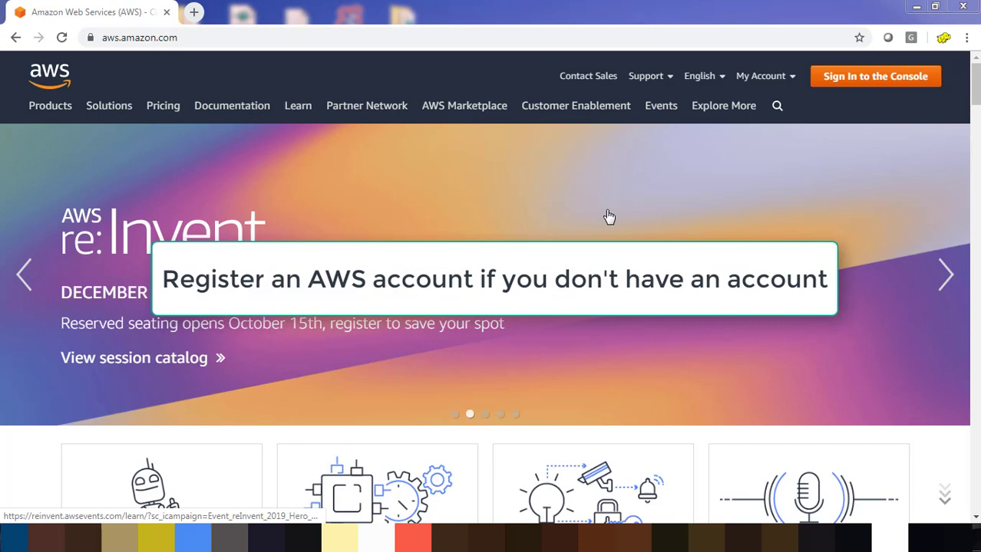
mouse_move(875, 76)
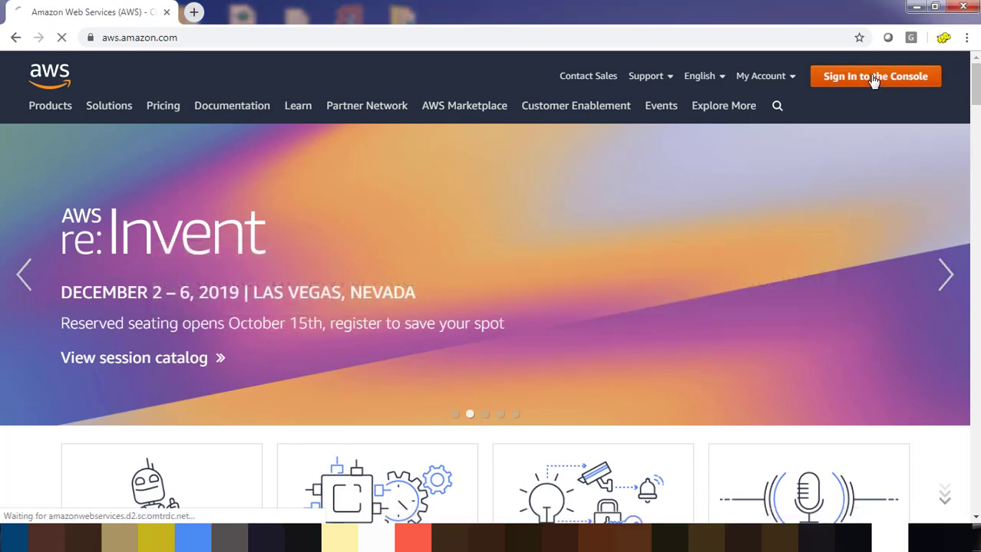
left_click(874, 76)
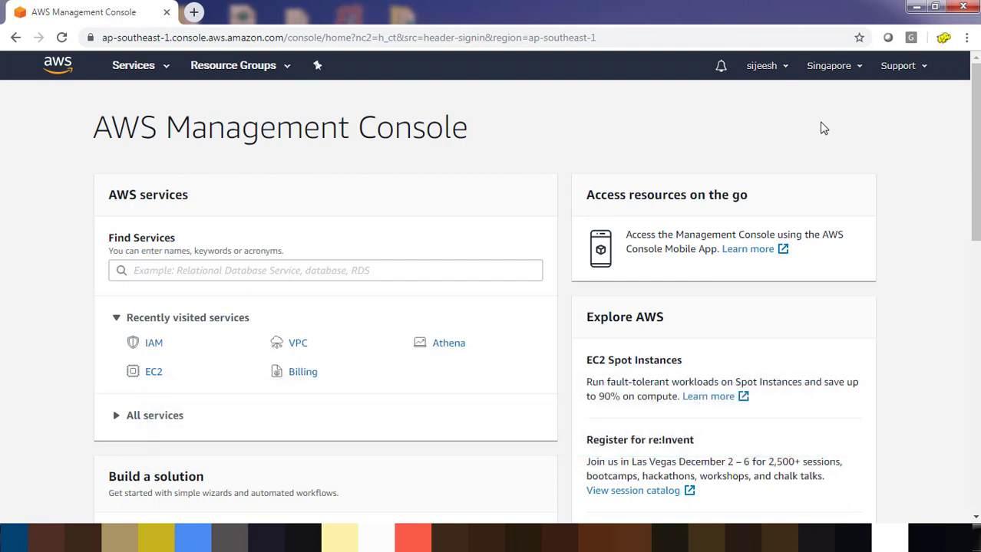
mouse_move(614, 157)
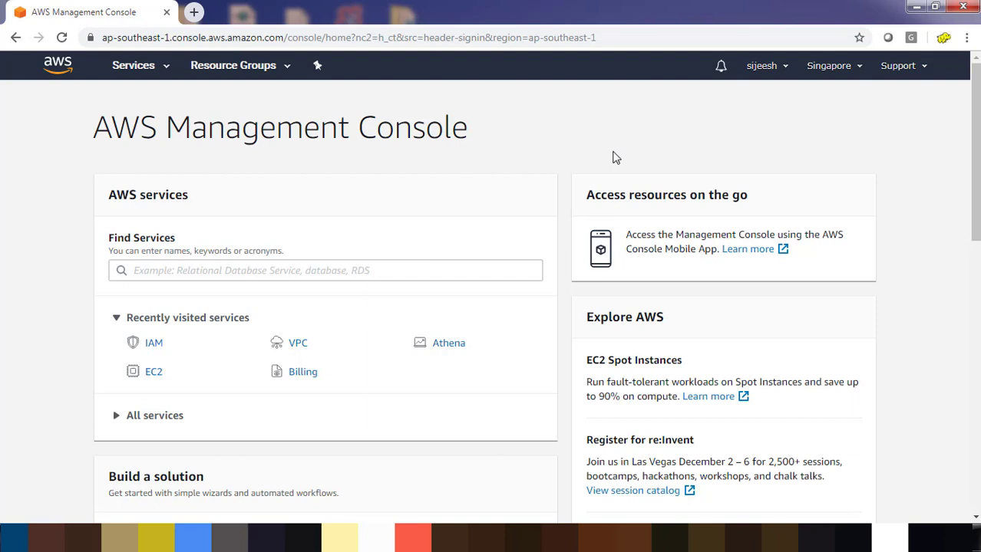
mouse_move(601, 156)
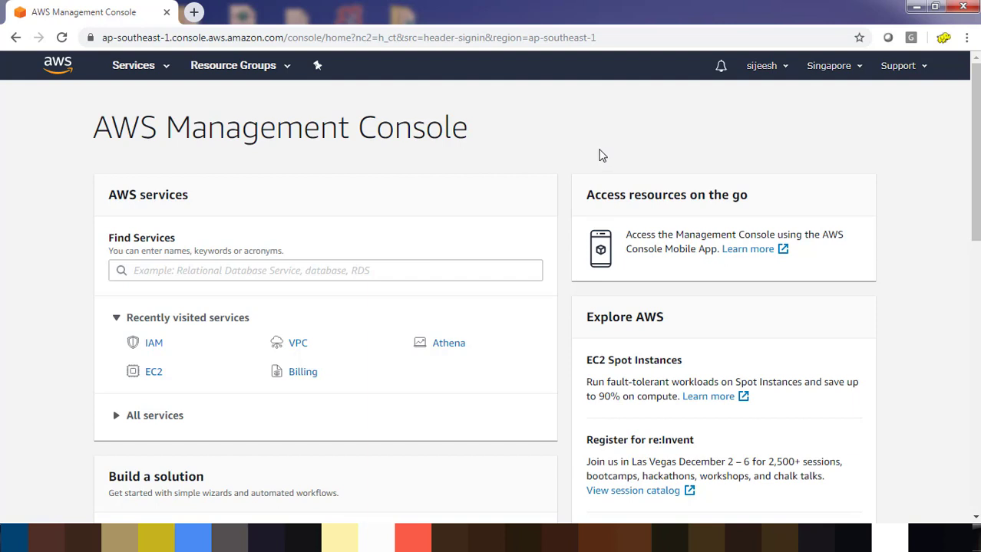
mouse_move(52, 90)
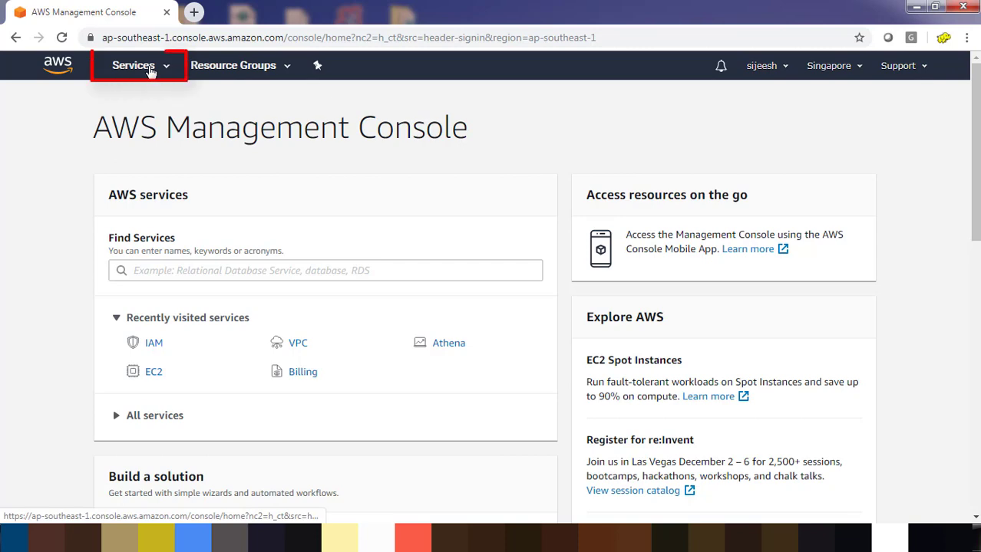
- Search the Services menu for IAM and open the IAM dashboard
left_click(132, 65)
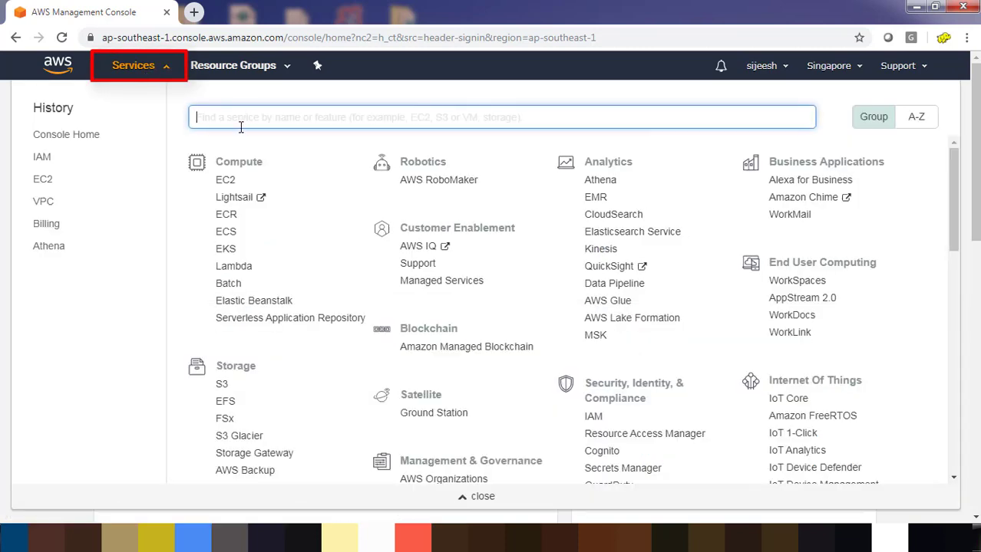
type("I")
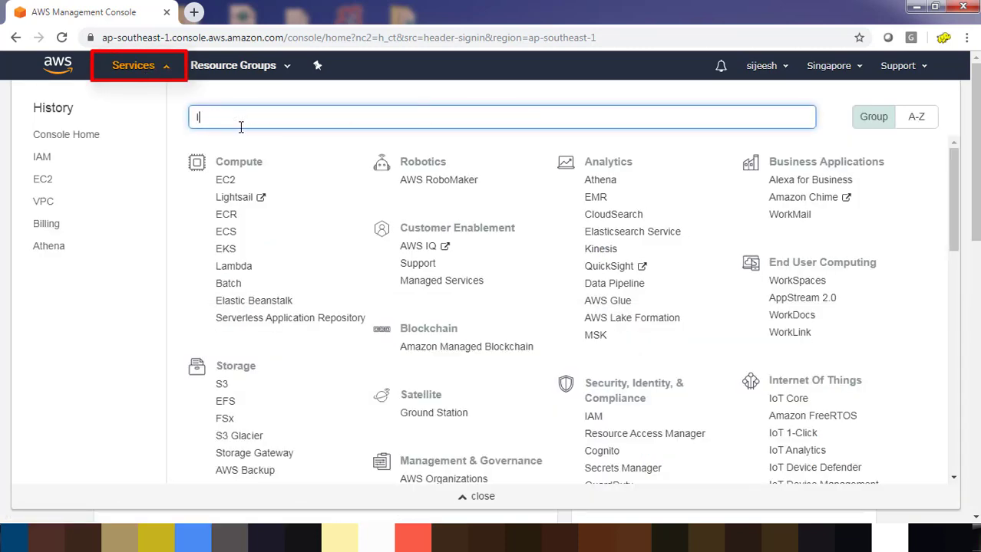
type("IAM")
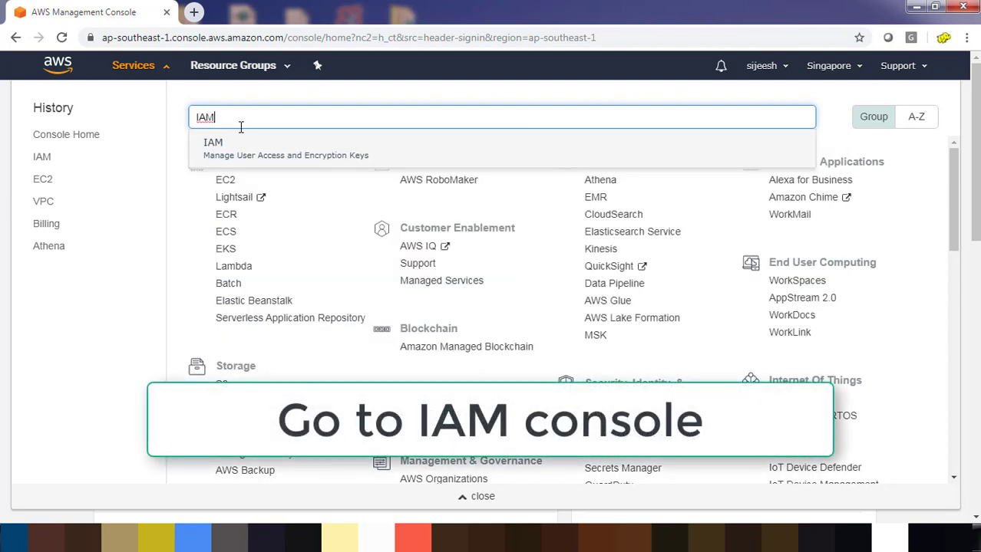
left_click(213, 147)
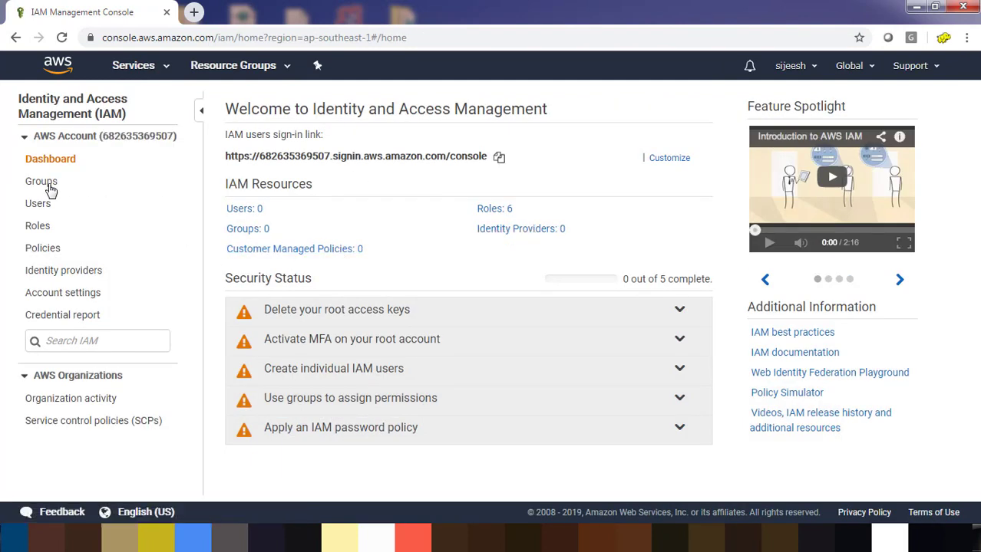
mouse_move(38, 203)
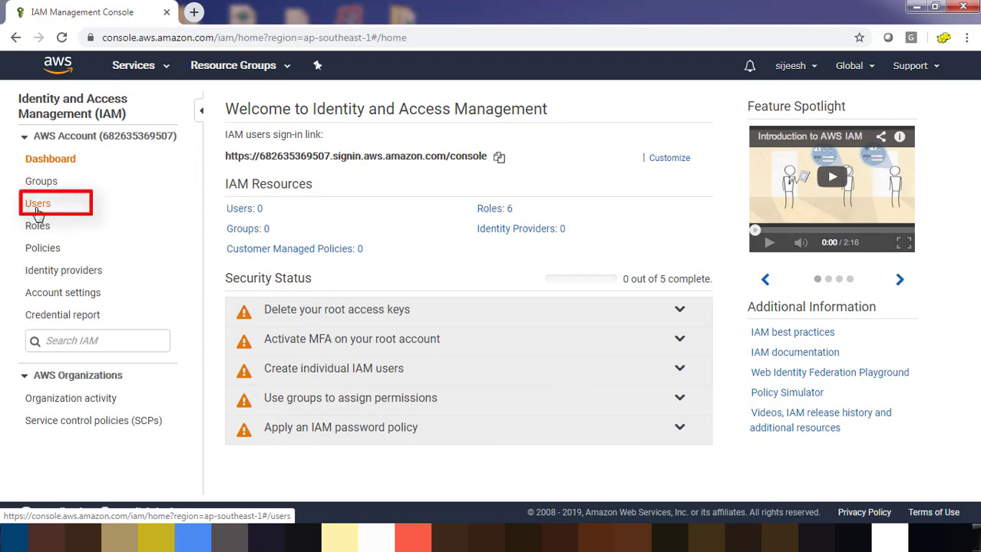
- Add a new IAM user named terraform01 with programmatic access enabled
left_click(37, 204)
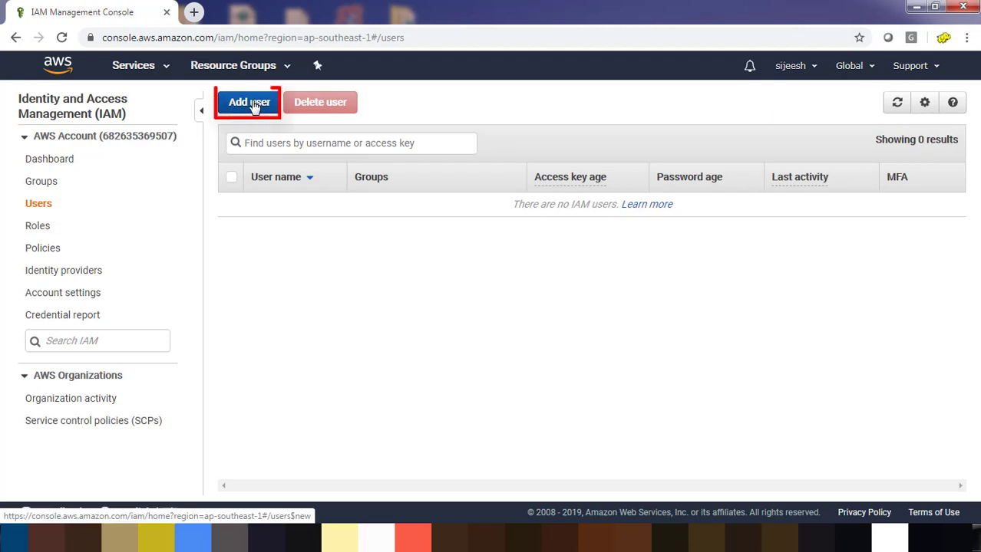
left_click(250, 102)
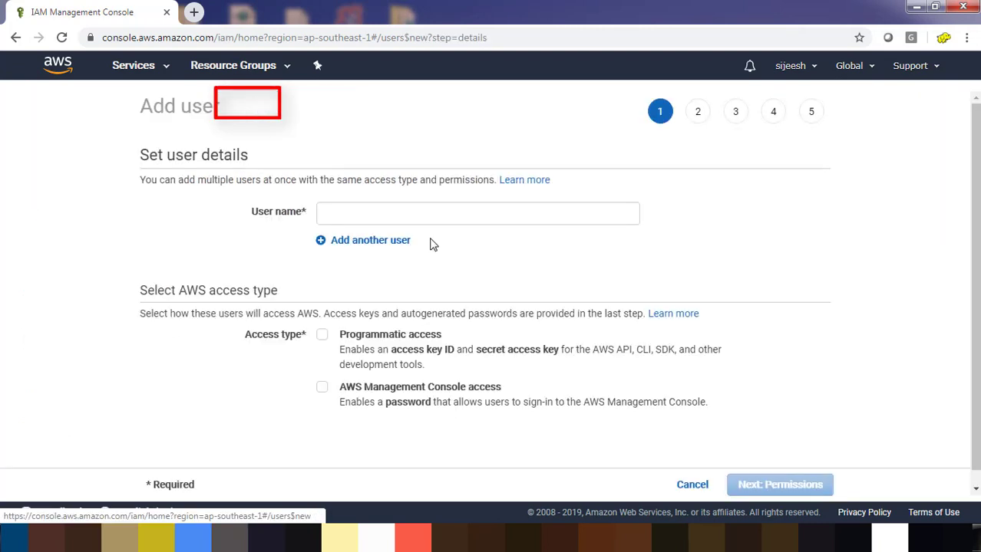
left_click(477, 214)
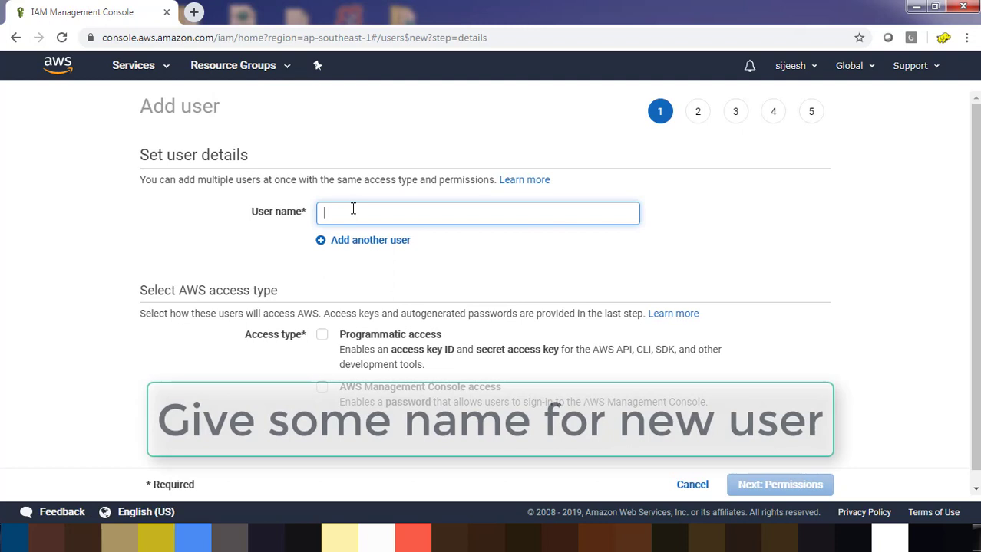
type("terraform01")
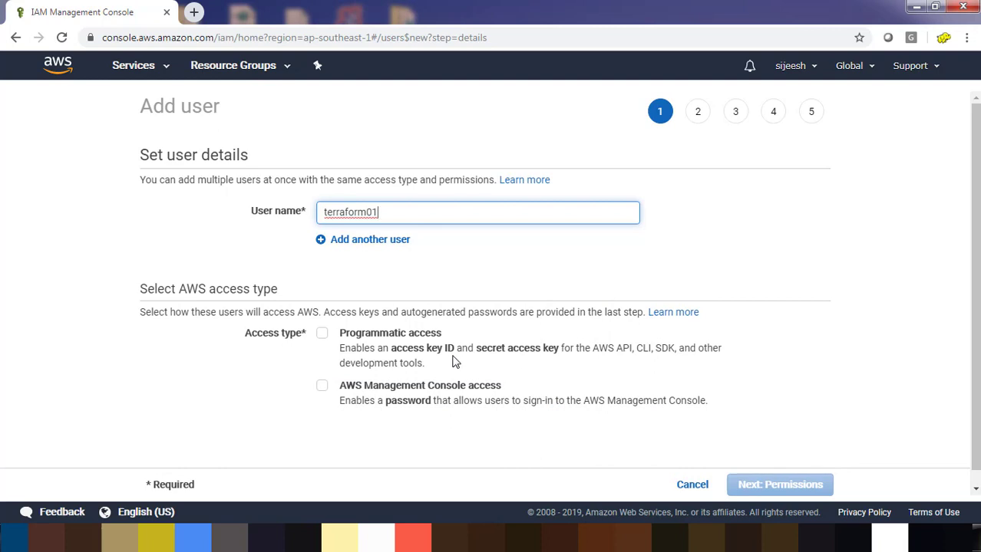
left_click(322, 332)
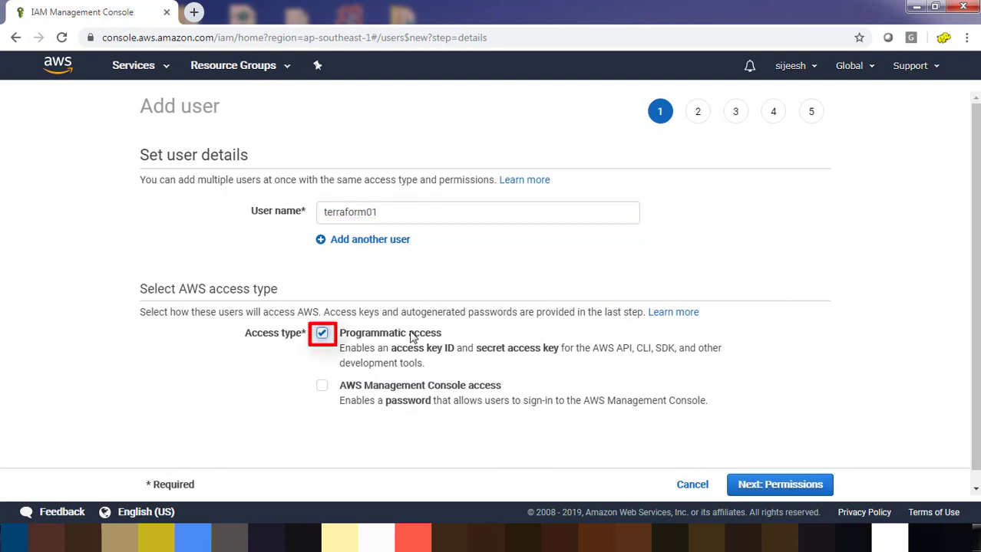
mouse_move(387, 343)
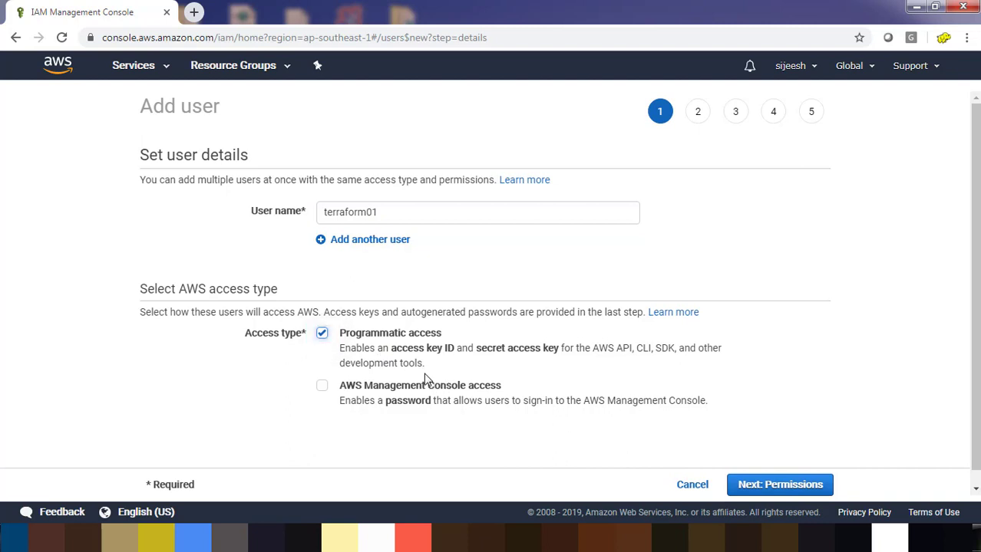
mouse_move(560, 376)
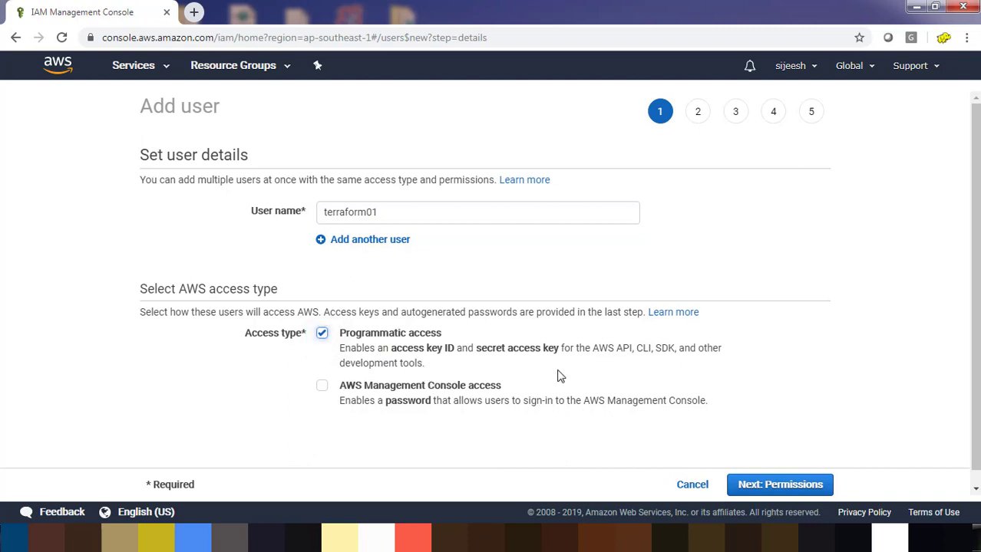
mouse_move(779, 484)
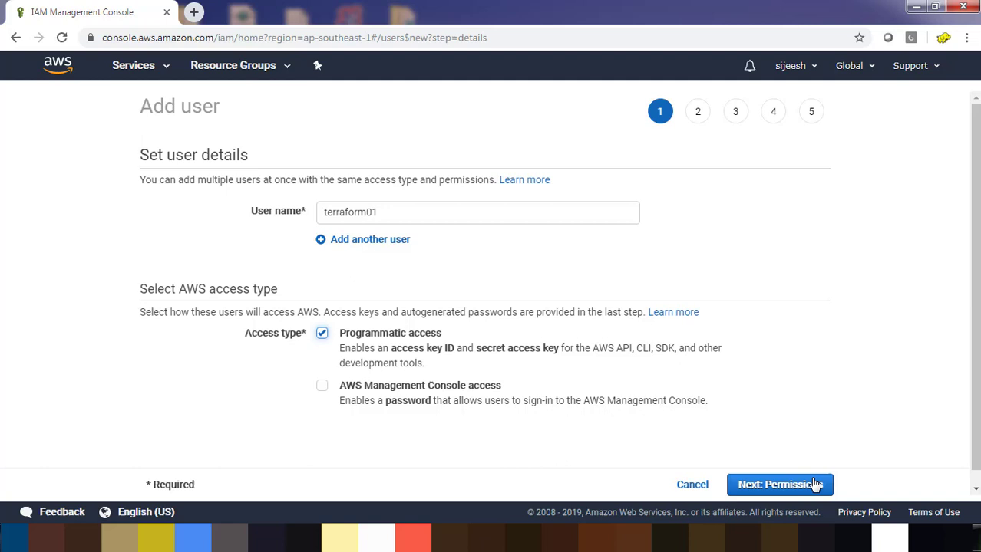
- Attach the existing AmazonEC2FullAccess policy directly to terraform01's permissions
left_click(778, 484)
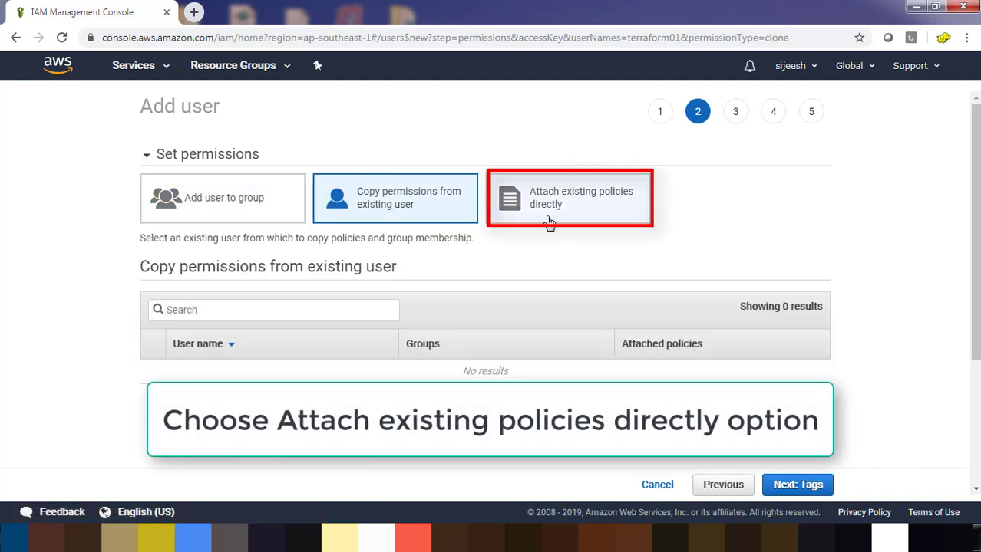
left_click(569, 198)
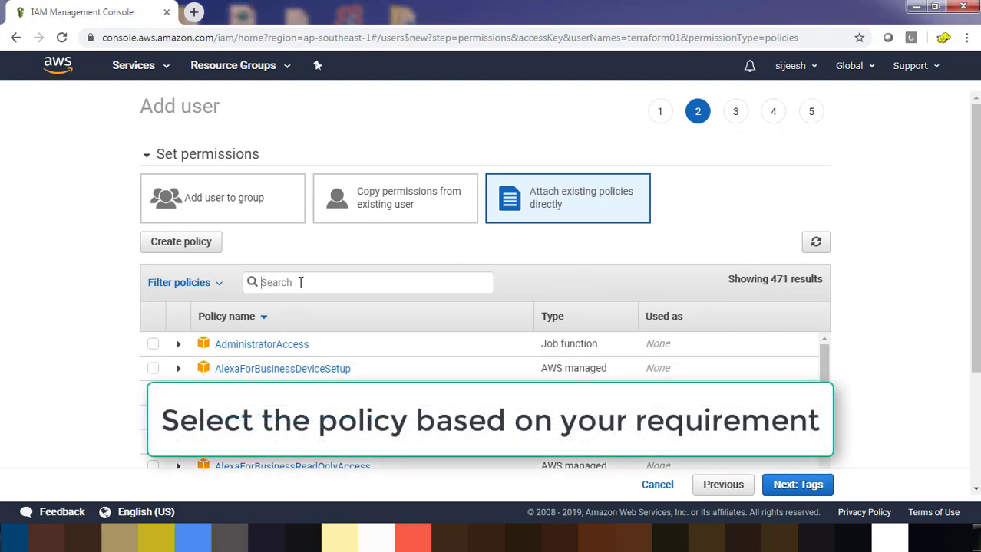
type("an")
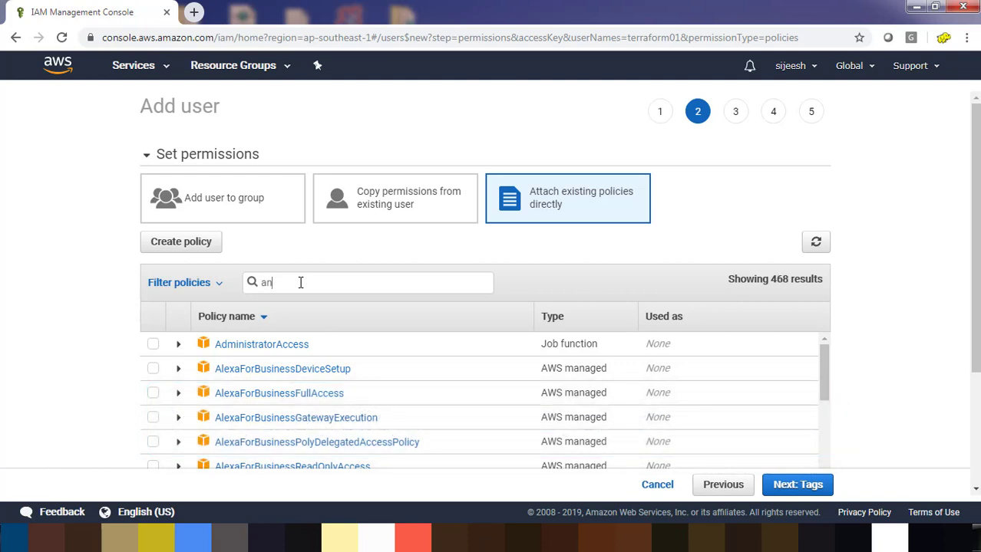
type("mazonec2")
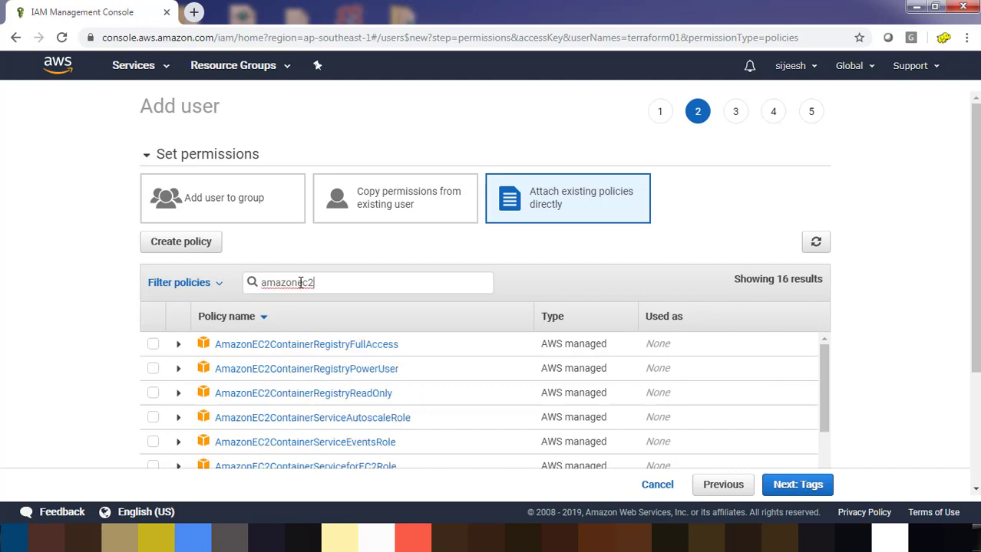
type("f")
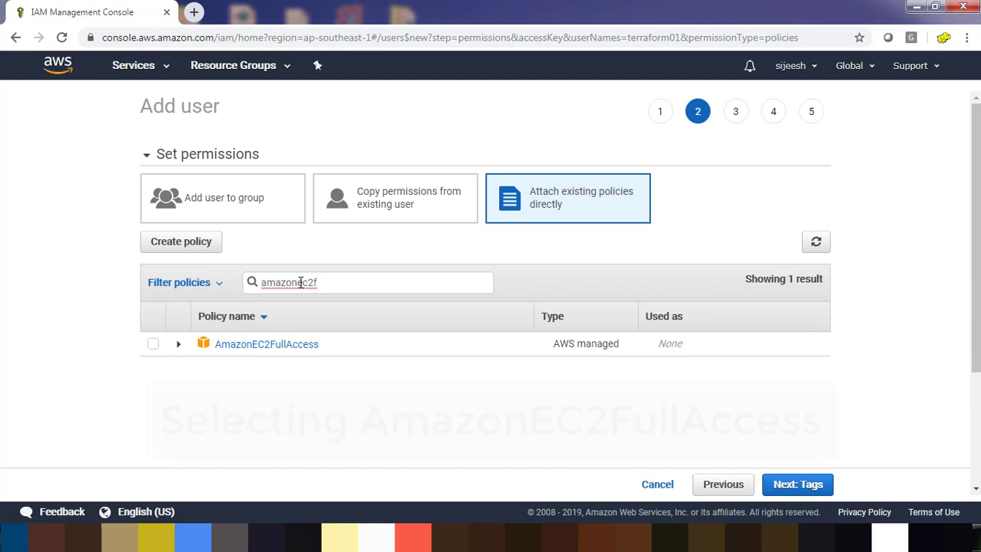
left_click(152, 345)
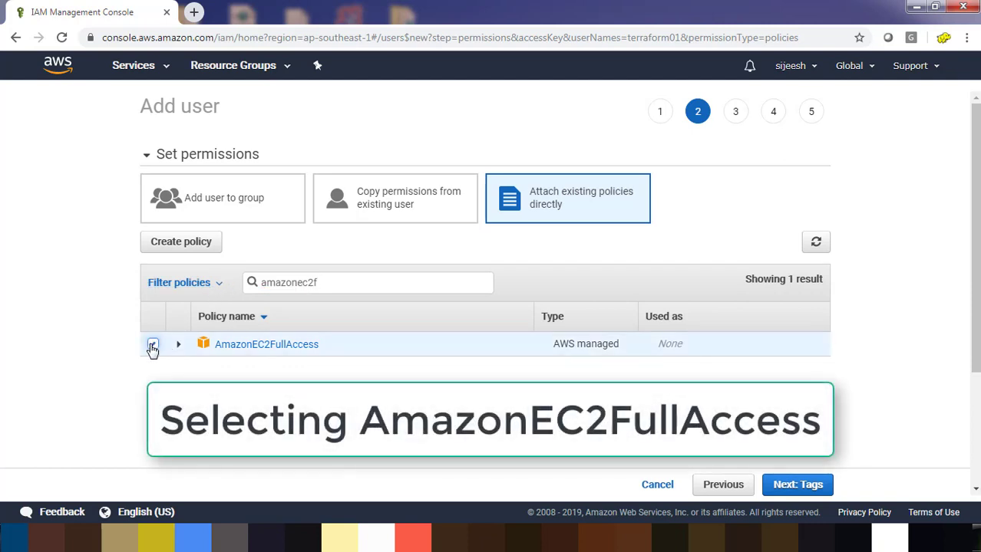
left_click(152, 343)
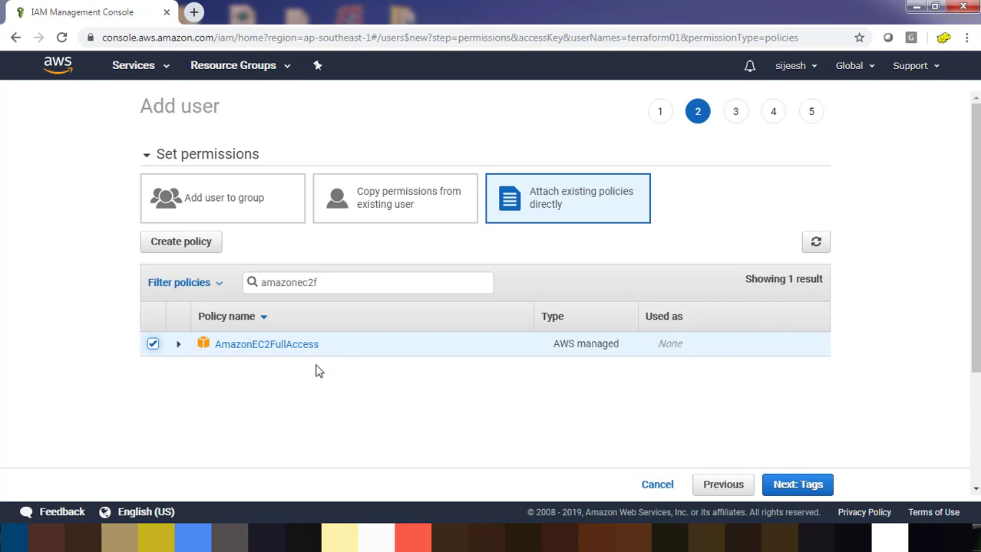
mouse_move(658, 484)
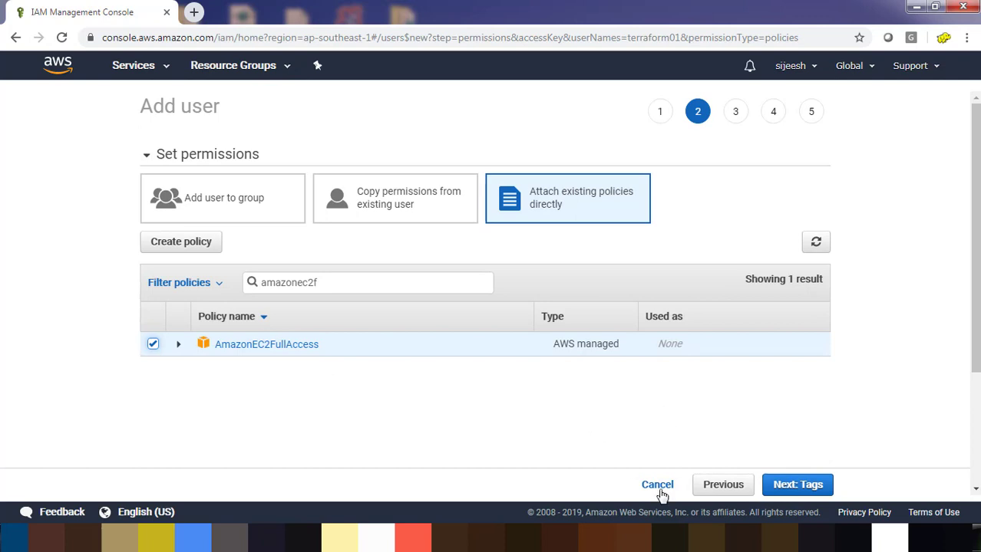
- Skip tags, review the settings, and create user terraform01
left_click(797, 484)
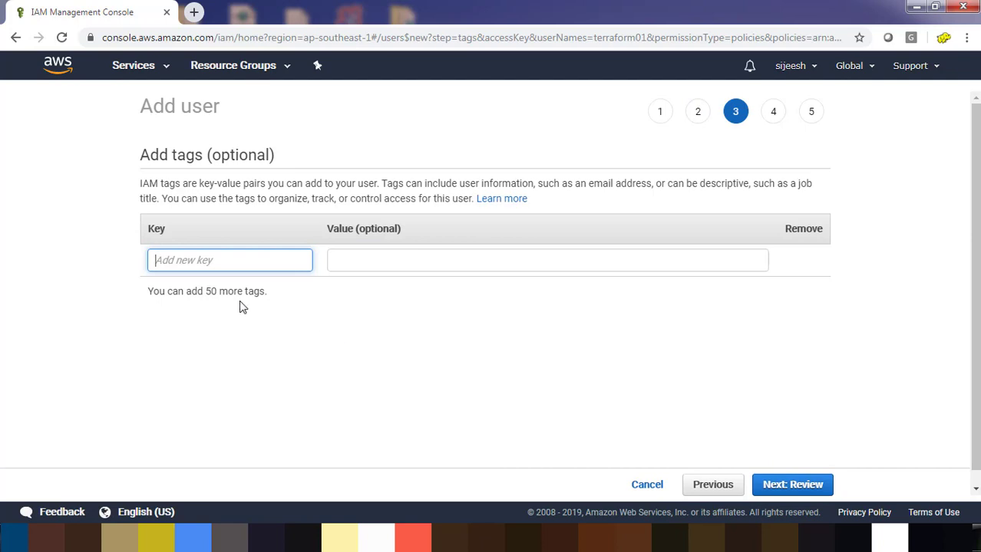
mouse_move(627, 398)
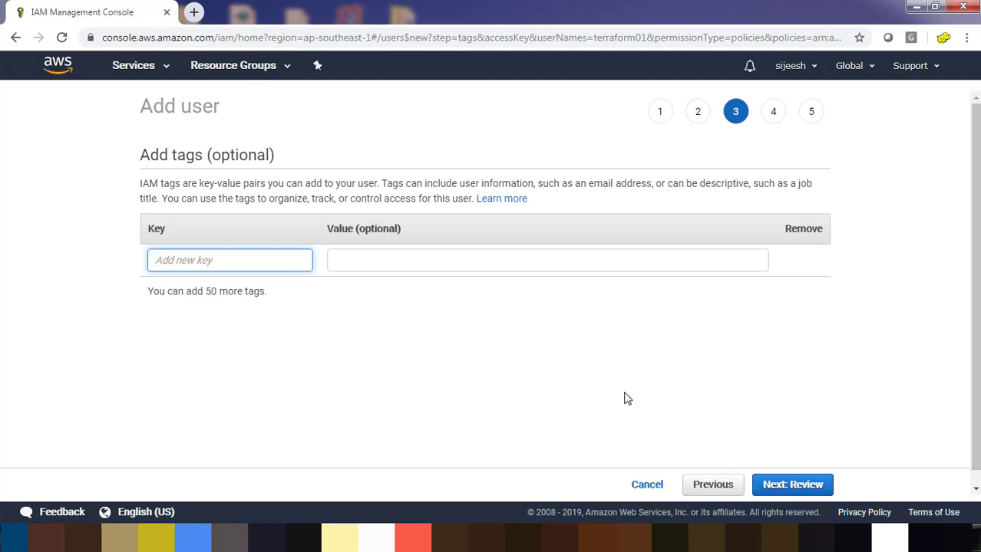
left_click(792, 484)
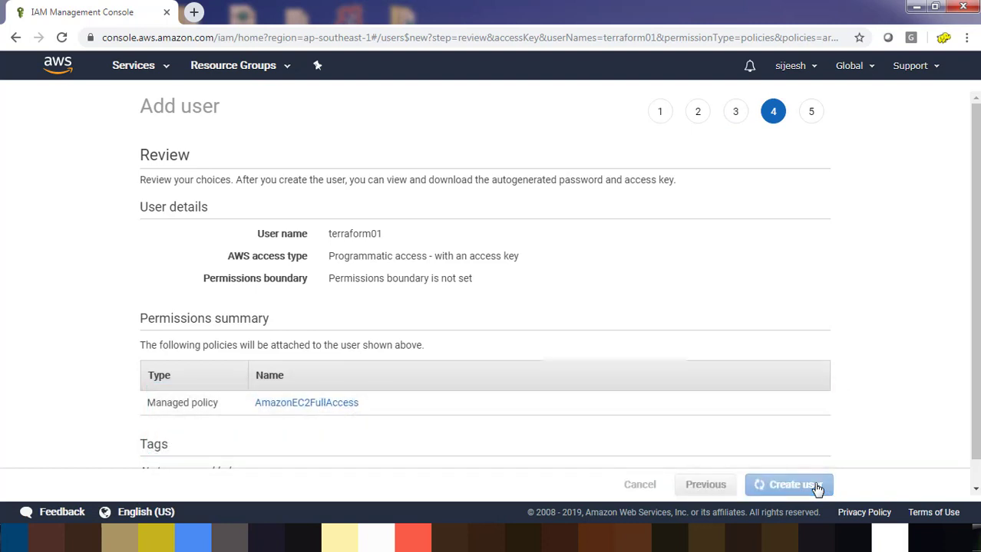
left_click(788, 484)
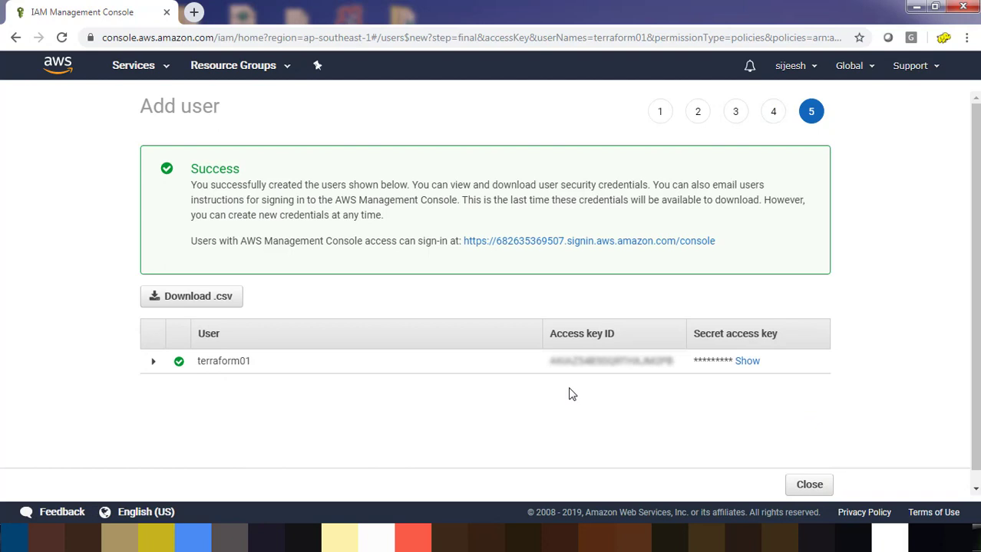
mouse_move(688, 381)
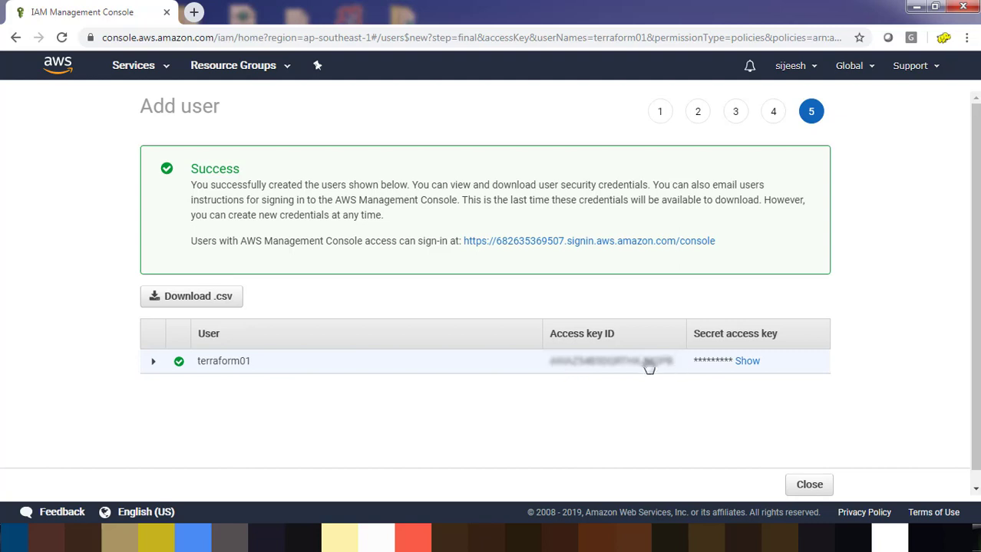
mouse_move(575, 377)
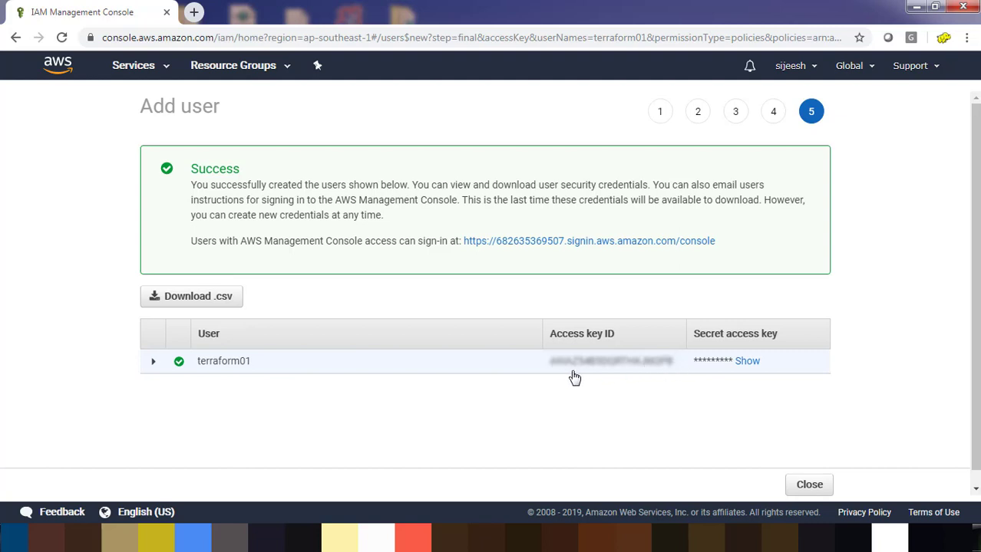
mouse_move(659, 369)
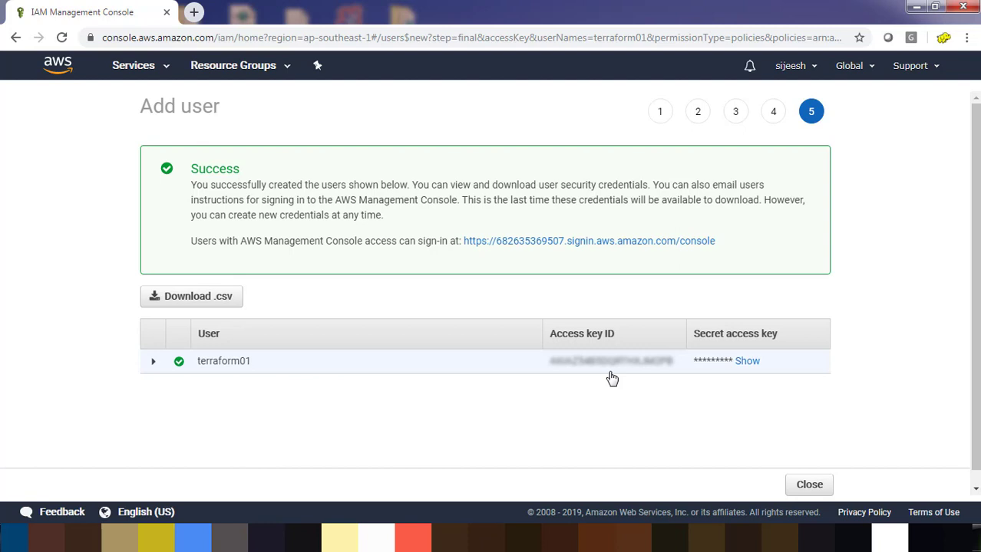
mouse_move(611, 373)
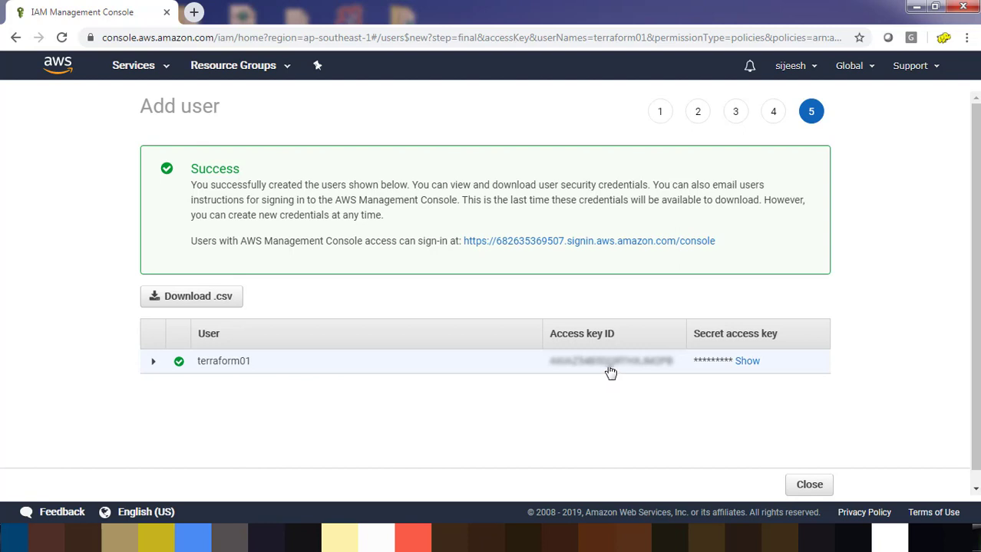